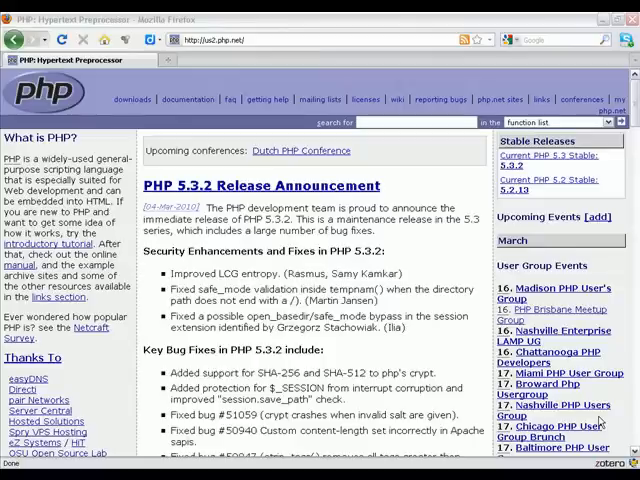
scroll(down, 3)
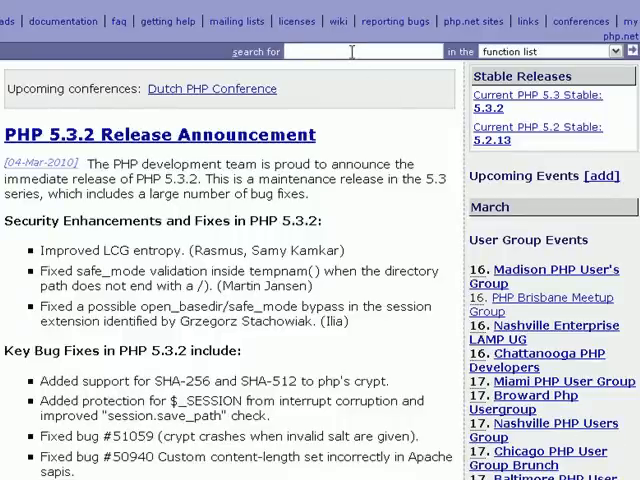
text(foreach)
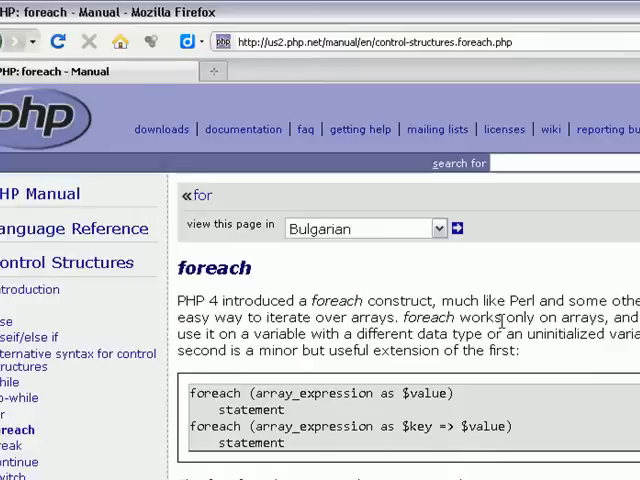
mouse_move(512, 324)
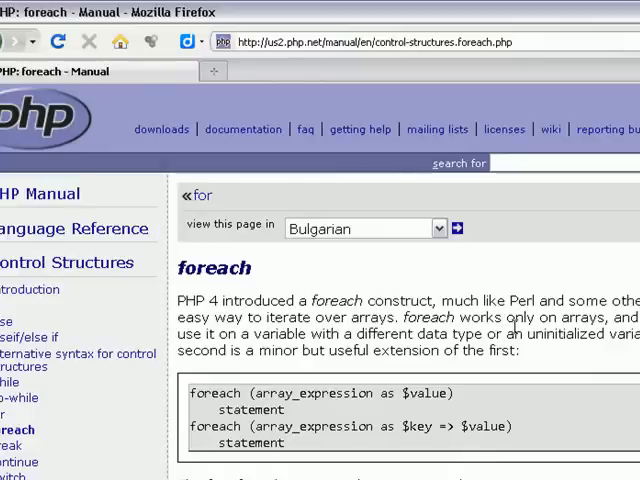
mouse_move(528, 400)
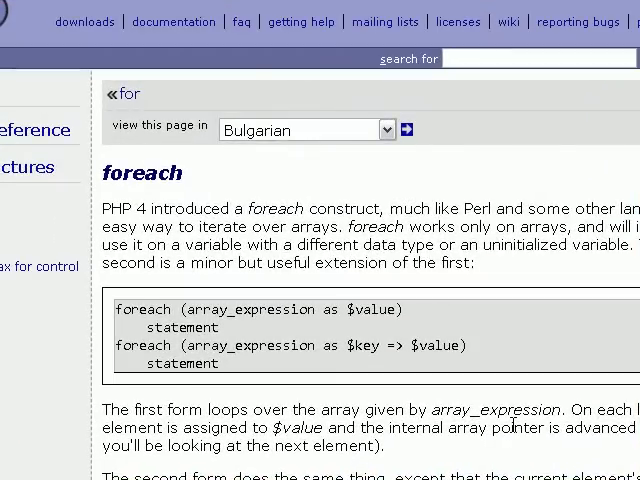
scroll(down, 3)
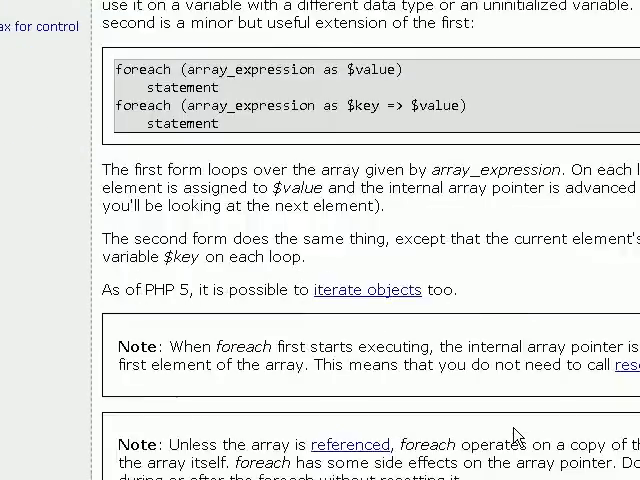
scroll(down, 3)
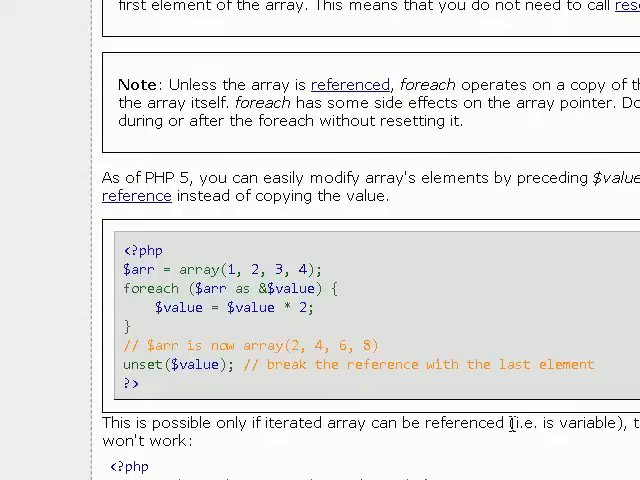
scroll(down, 3)
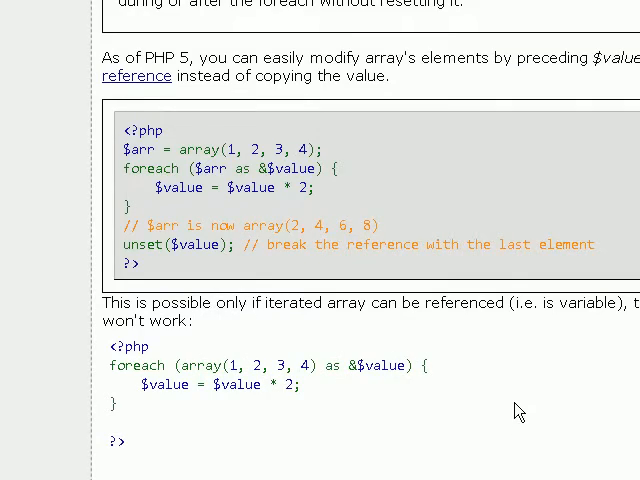
scroll(down, 3)
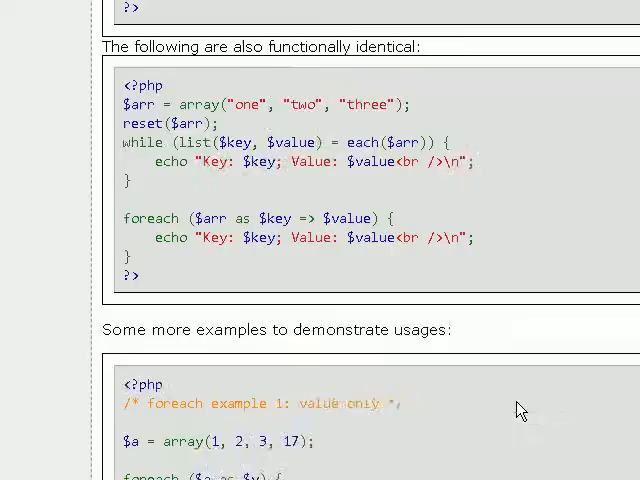
scroll(down, 3)
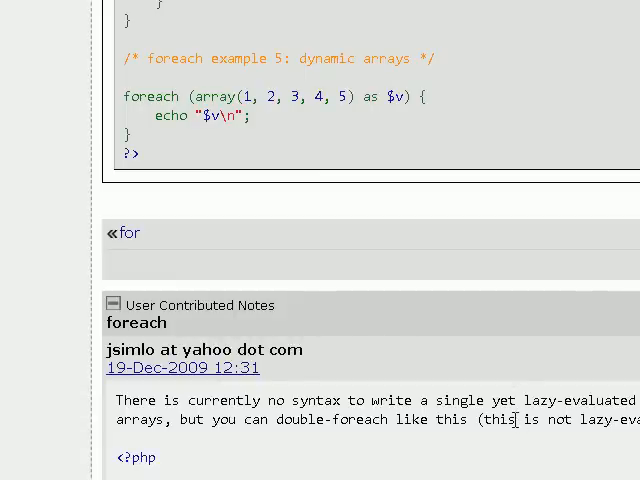
scroll(down, 3)
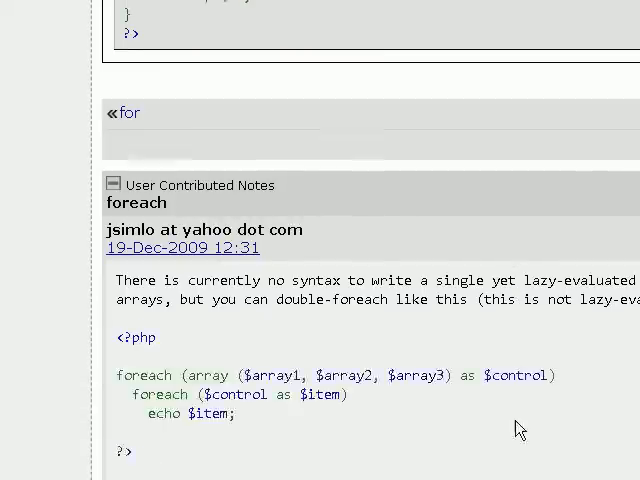
scroll(down, 3)
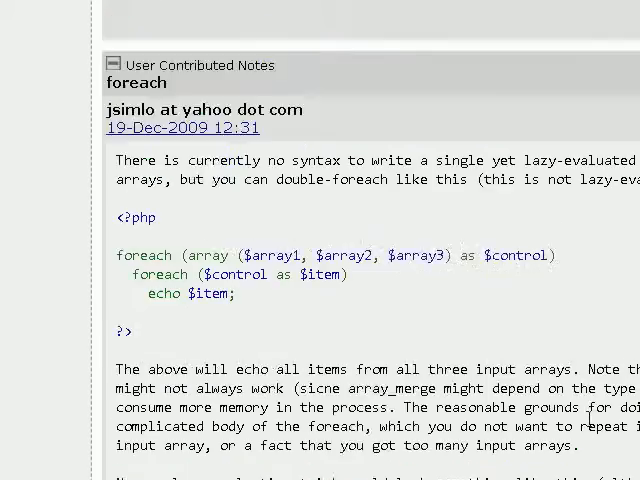
scroll(up, 3)
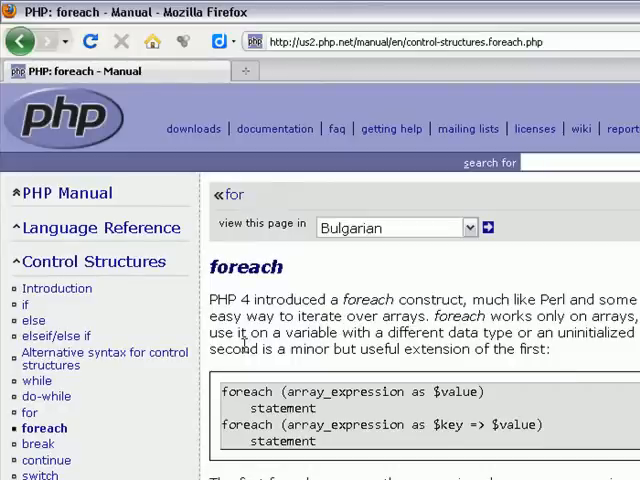
mouse_move(166, 416)
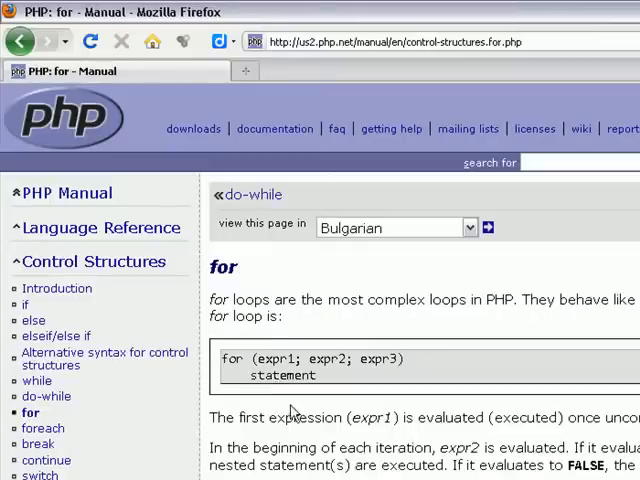
mouse_move(324, 432)
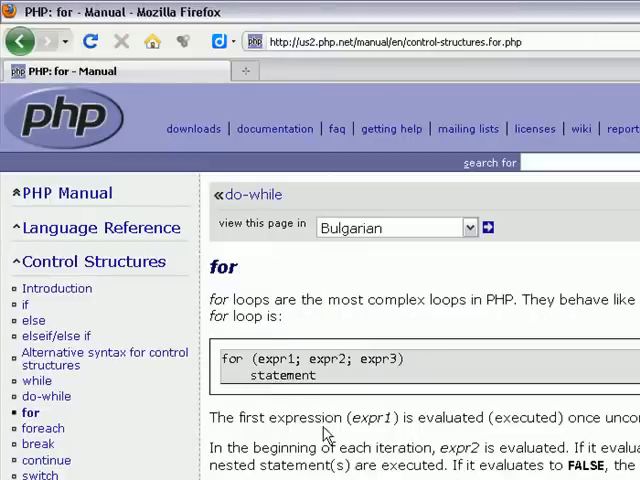